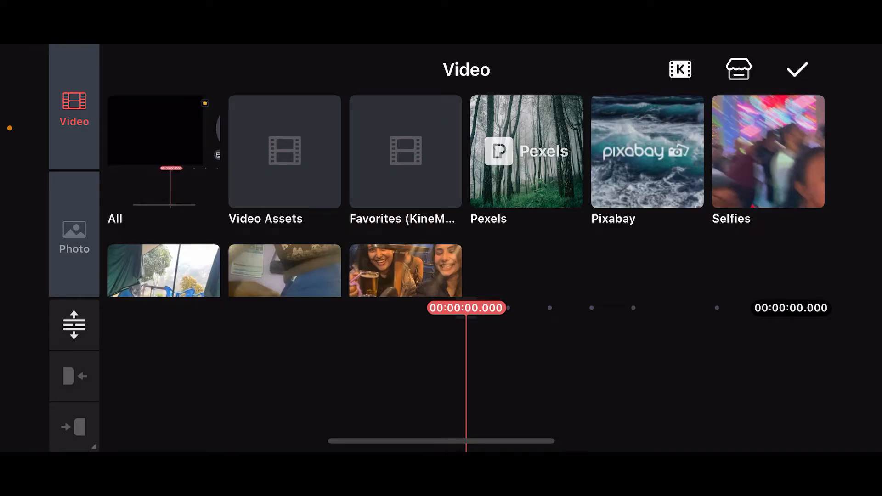
# - Open the Pexels stock folder from the Video tab of the media browser
pyautogui.scroll(-3)
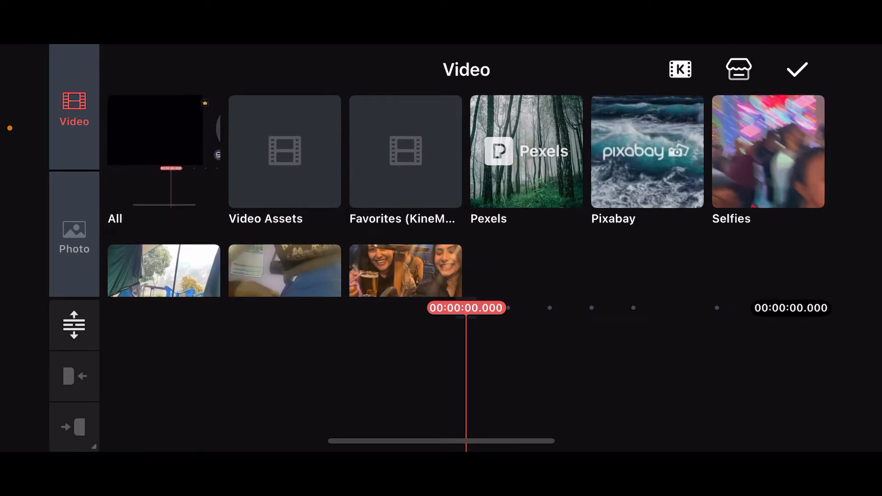
pyautogui.click(525, 151)
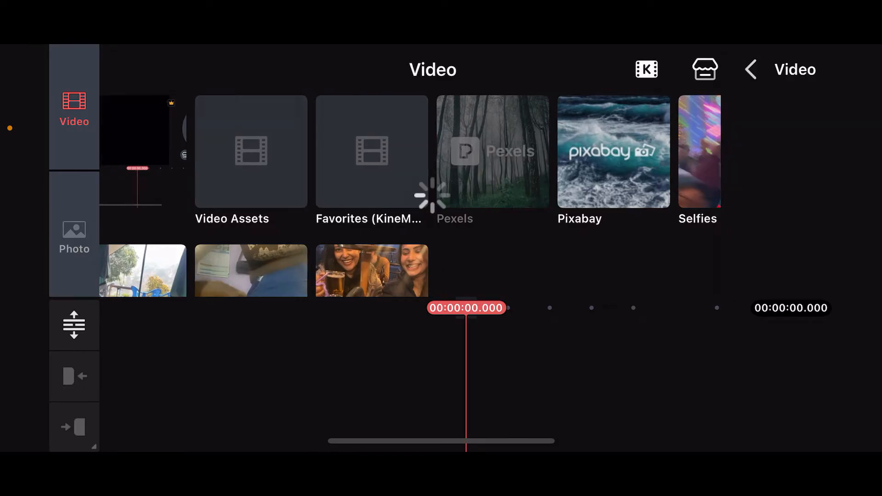
# - Add several Pexels clips, including the father-and-child clip, to the timeline
pyautogui.click(492, 150)
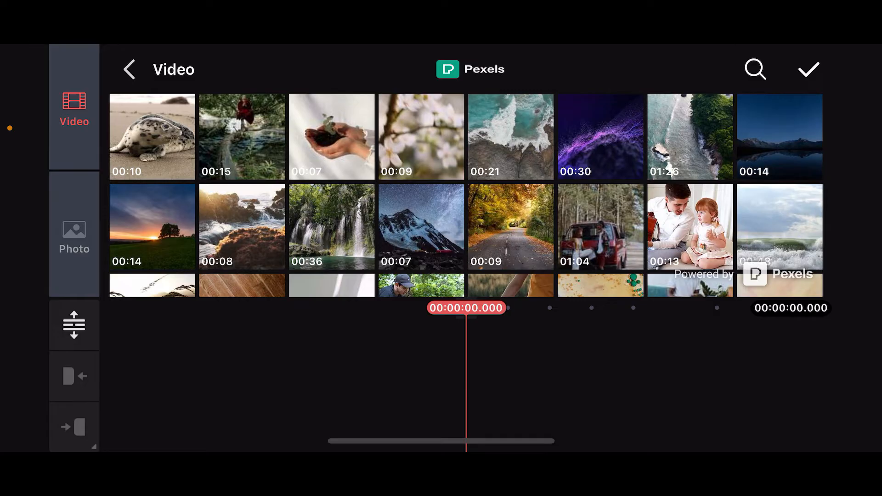
pyautogui.scroll(-3)
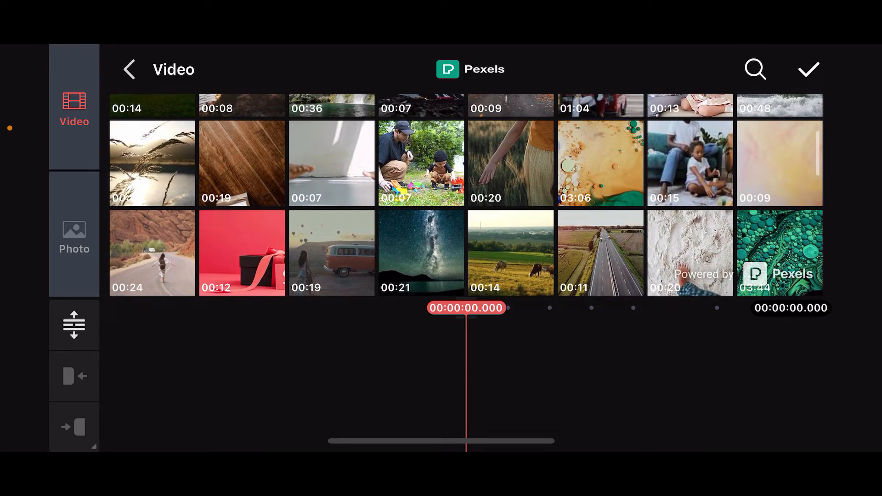
pyautogui.click(419, 164)
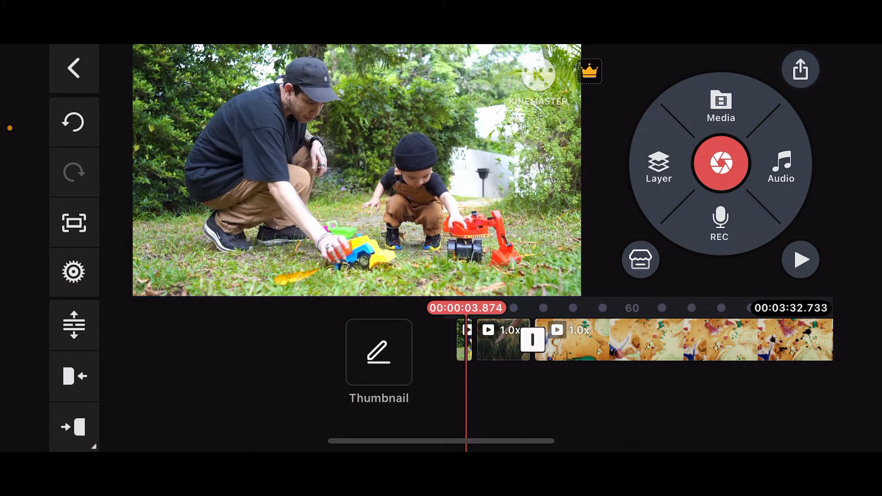
# - Trim the abstract paint clip right of the playhead so the project runs 1:06.922
pyautogui.click(400, 340)
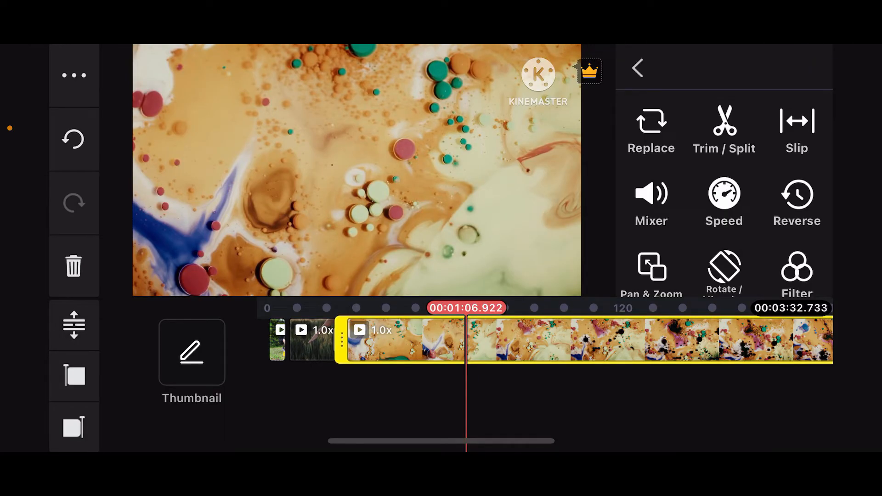
pyautogui.click(724, 129)
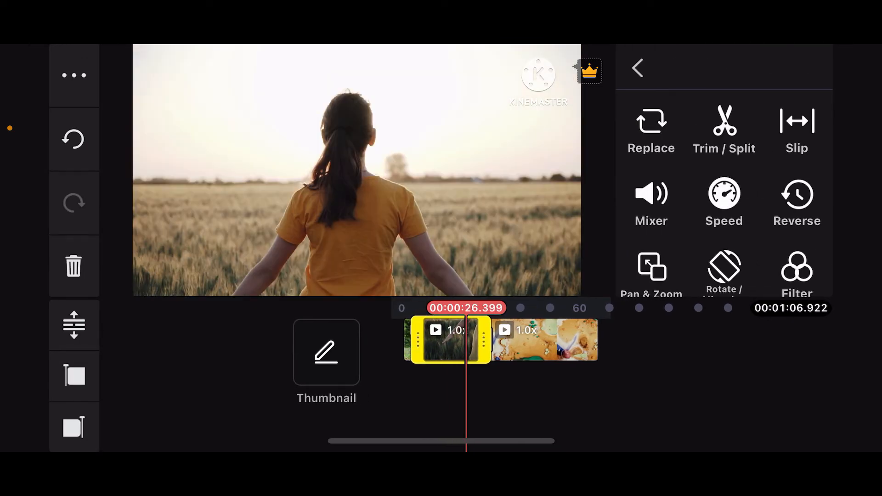
pyautogui.click(637, 67)
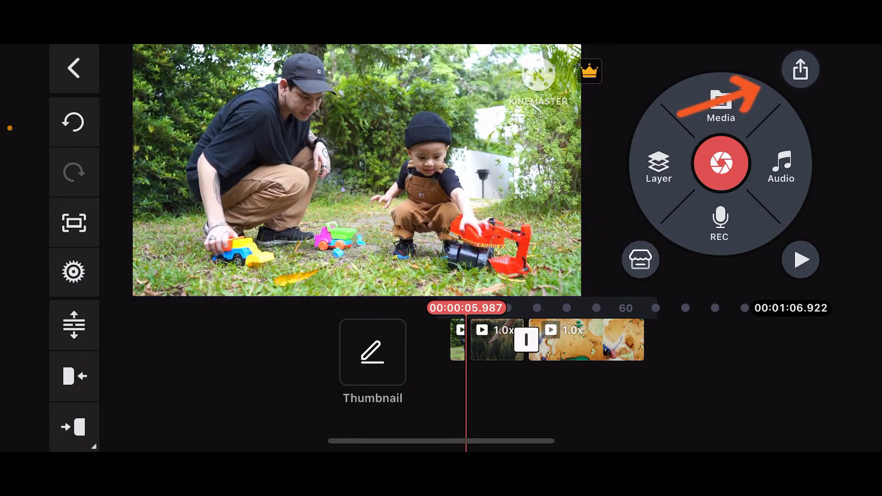
# - Export the project as an FHD 1080P, 30 fps video via Save as Video
pyautogui.click(799, 69)
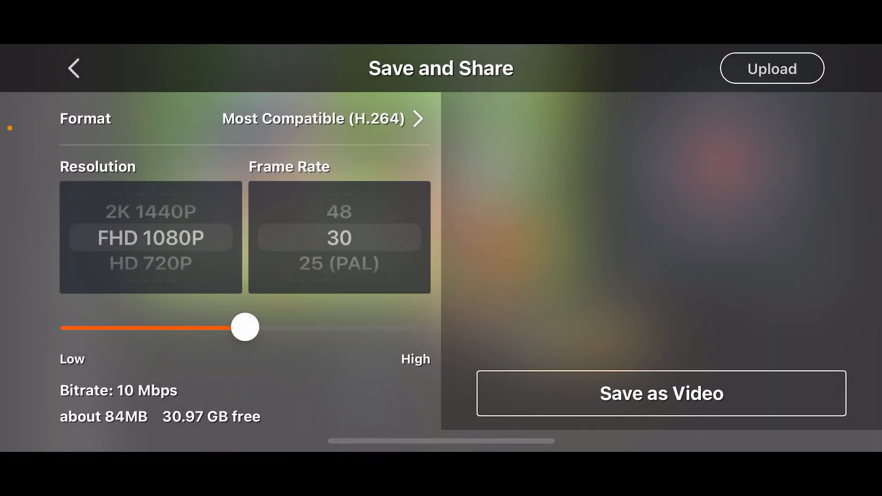
pyautogui.click(661, 393)
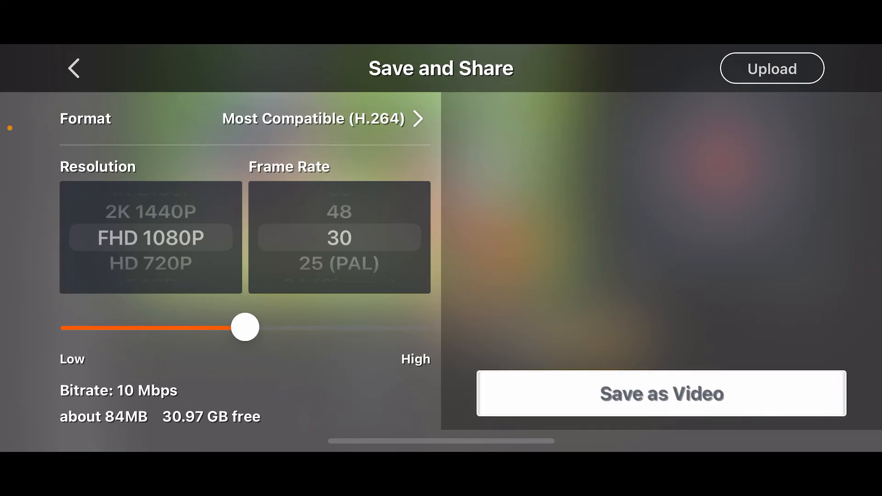
pyautogui.click(662, 393)
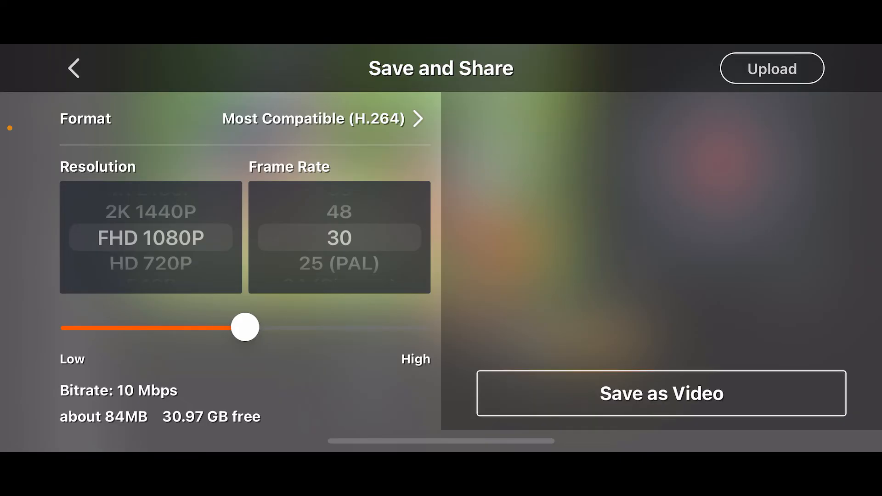
pyautogui.click(73, 67)
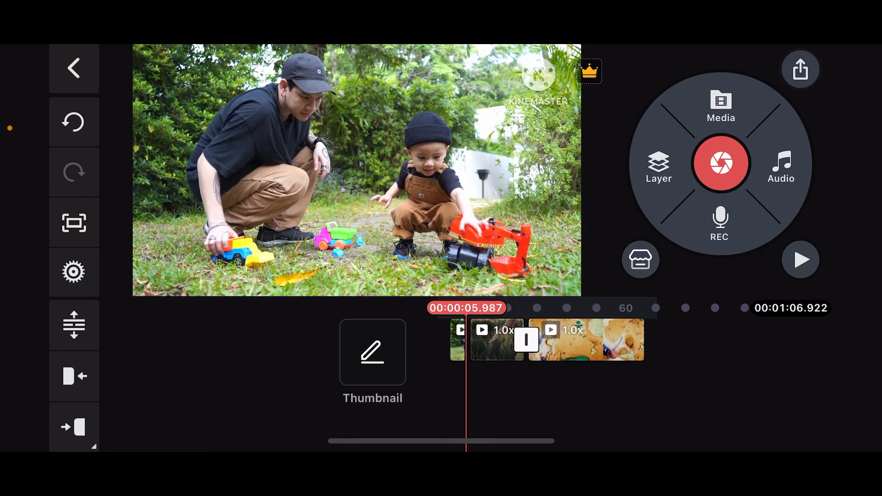